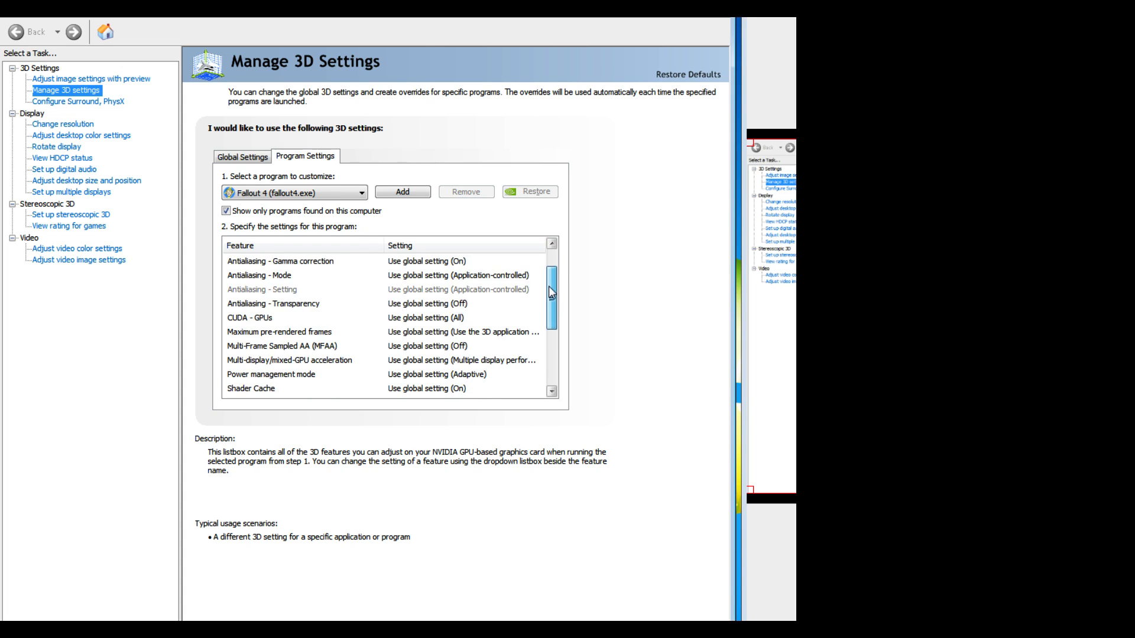
Set Power management mode to Prefer maximum performance for the Fallout 4 profile.
scroll(down, 3)
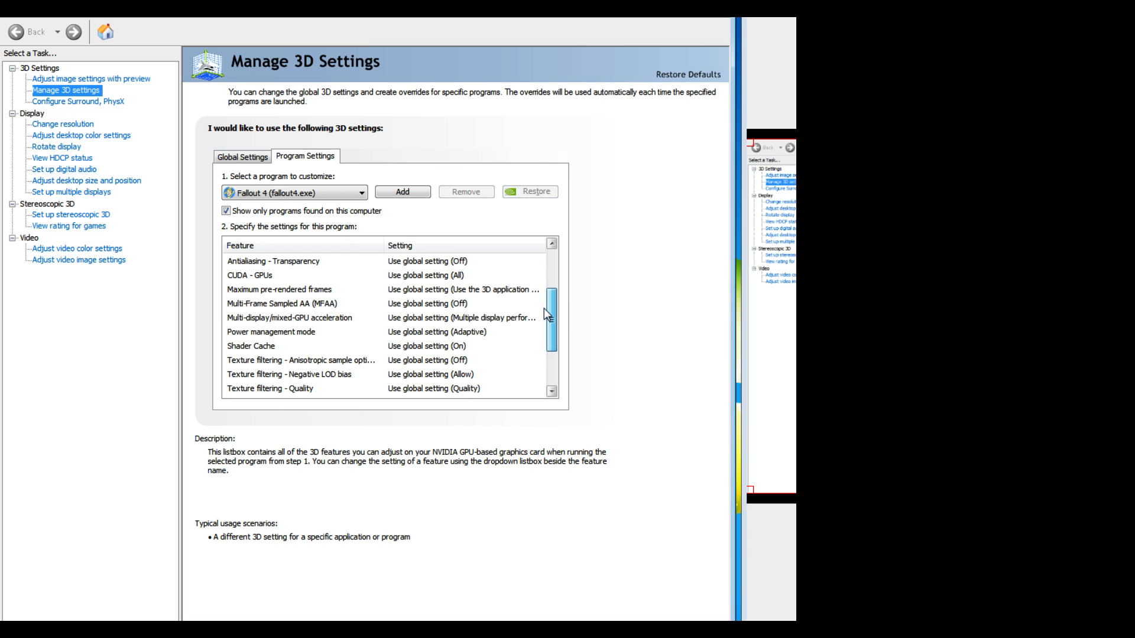
click(286, 304)
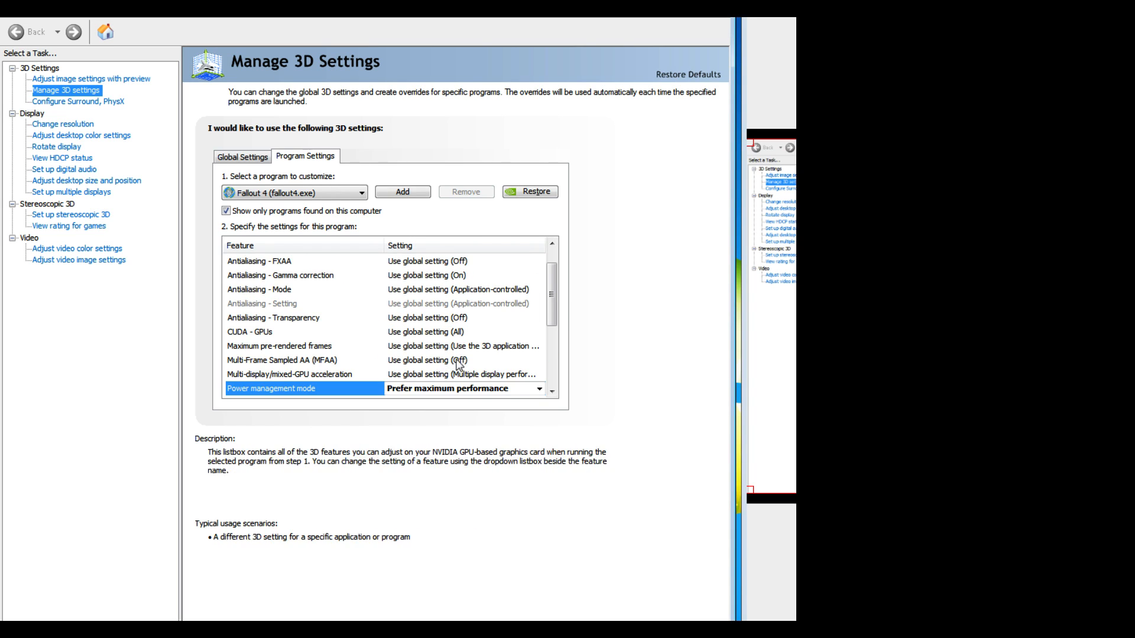
scroll(down, 3)
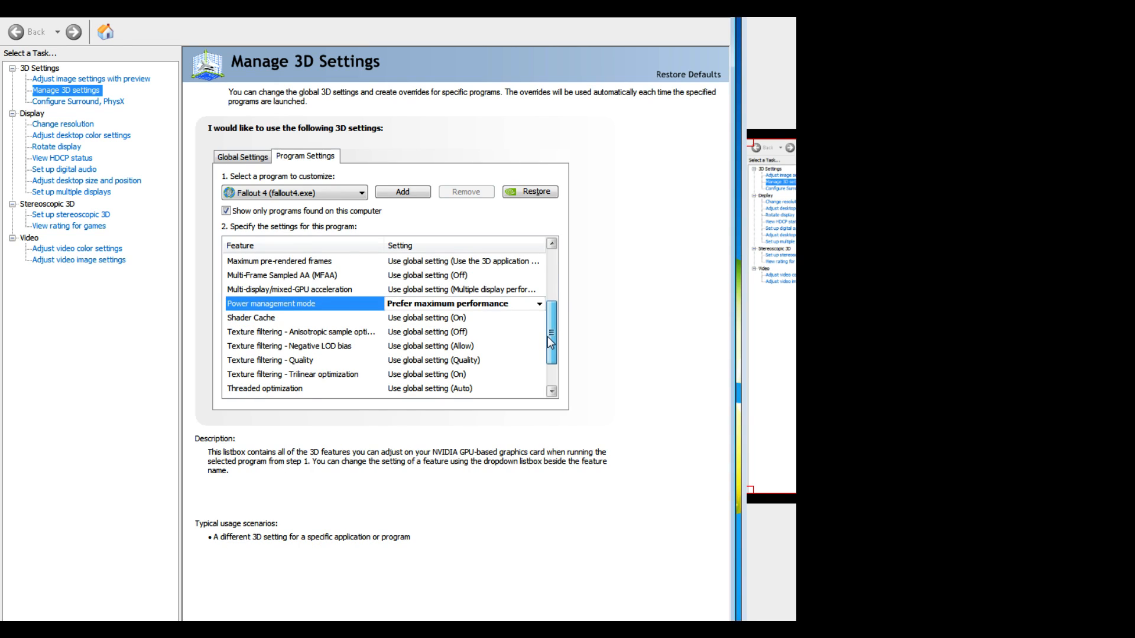
scroll(down, 3)
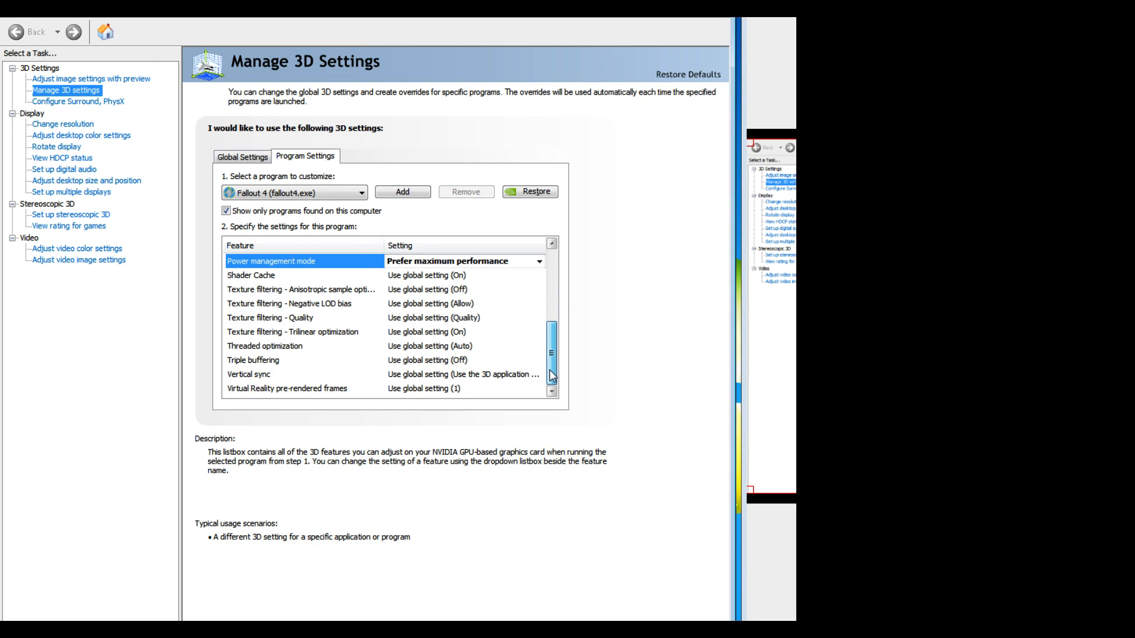
scroll(up, 3)
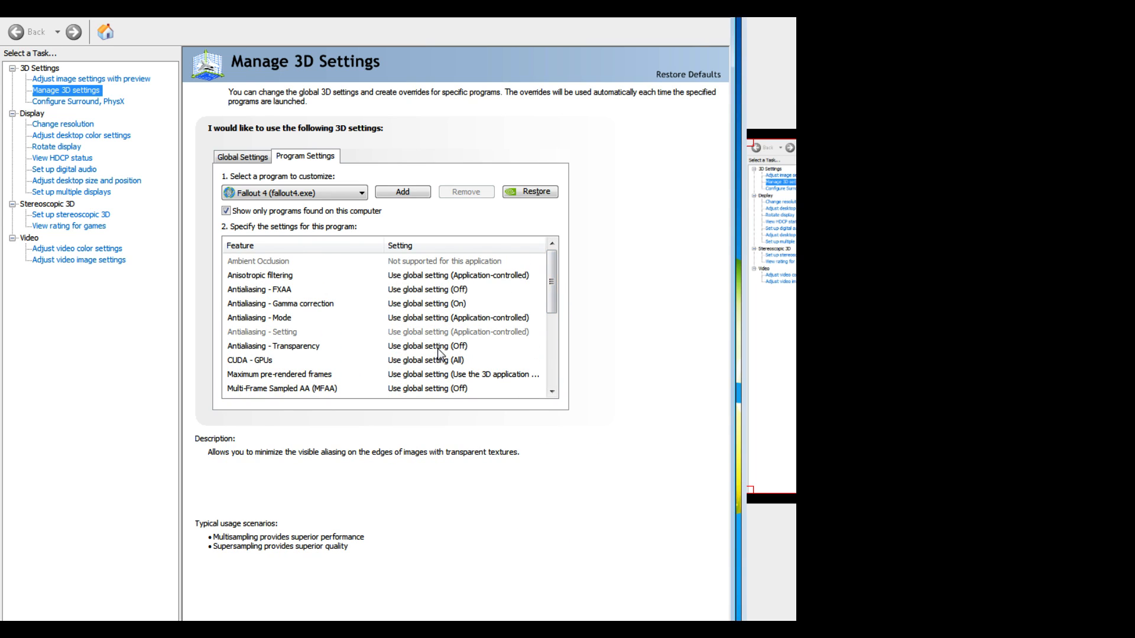
Set Antialiasing - Transparency to 8x (supersample).
click(459, 345)
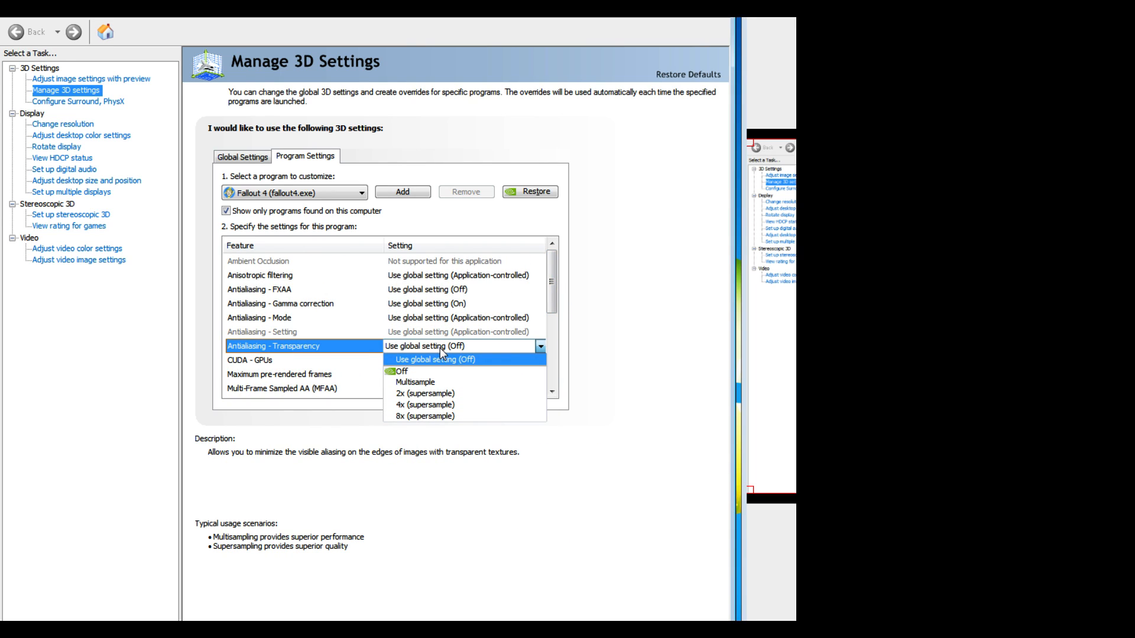
click(428, 414)
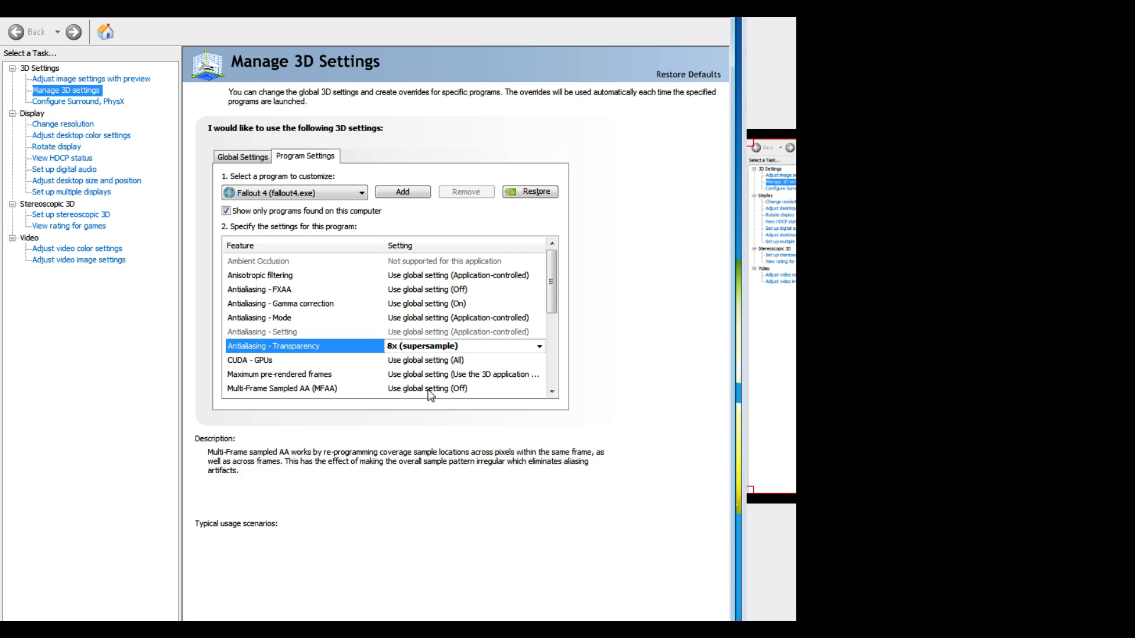
scroll(down, 3)
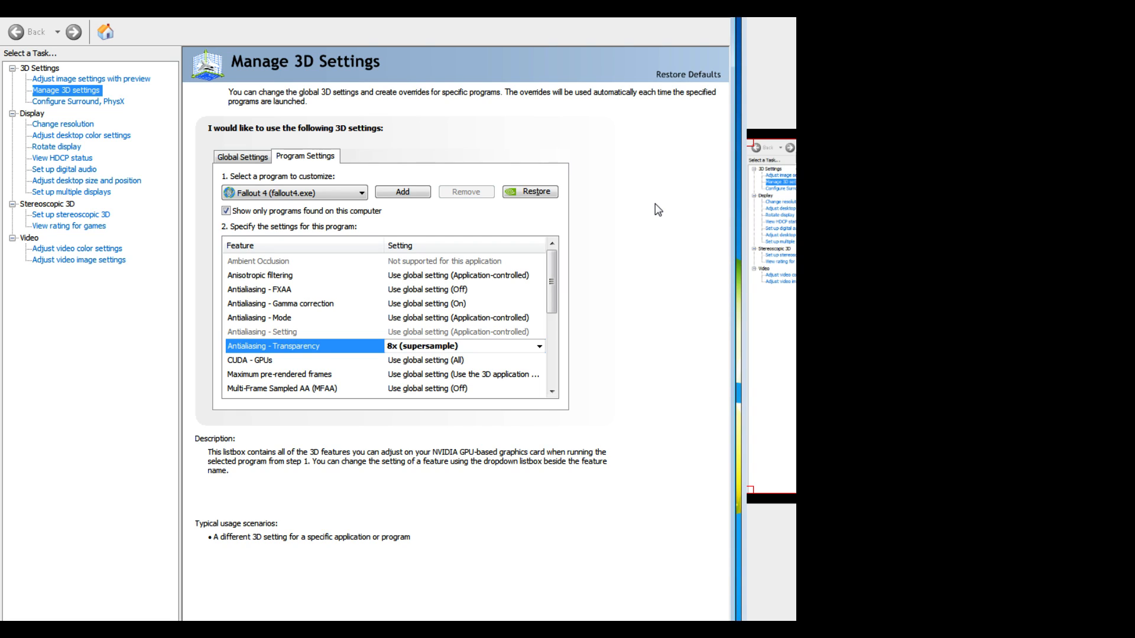
mouse_move(551, 279)
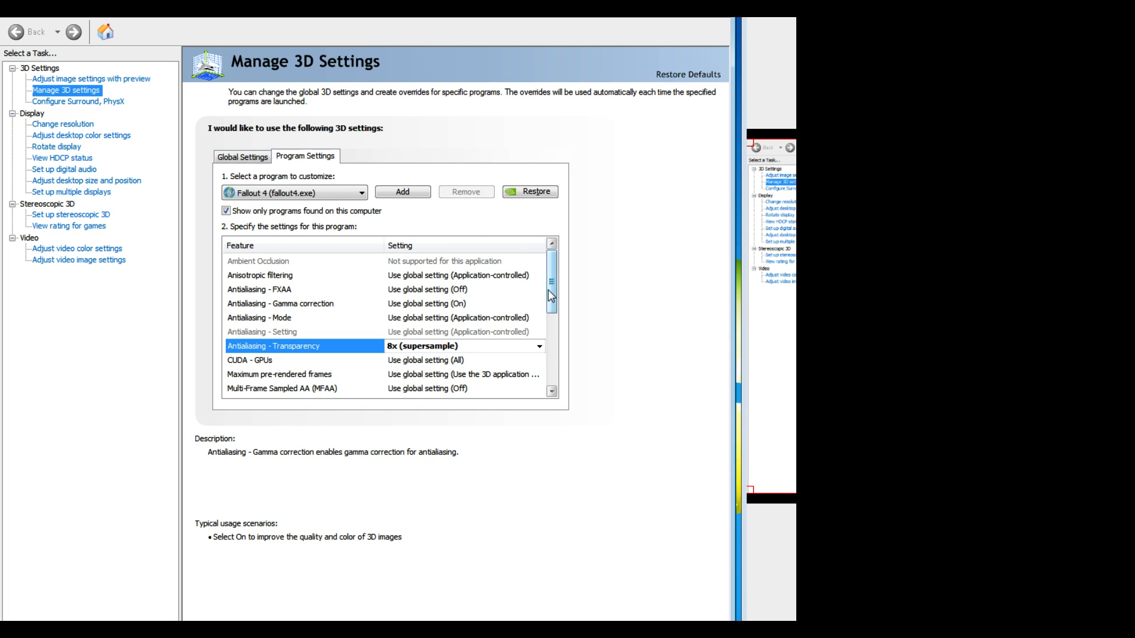
Turn Multi-Frame Sampled AA on and set texture filtering quality to High quality.
scroll(down, 3)
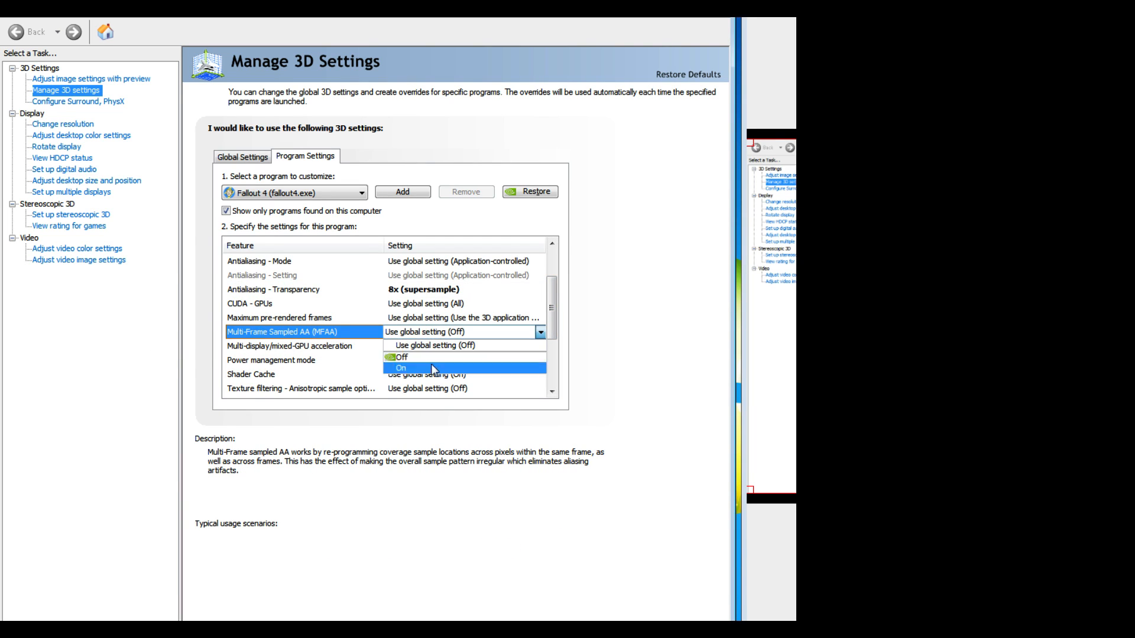
click(400, 368)
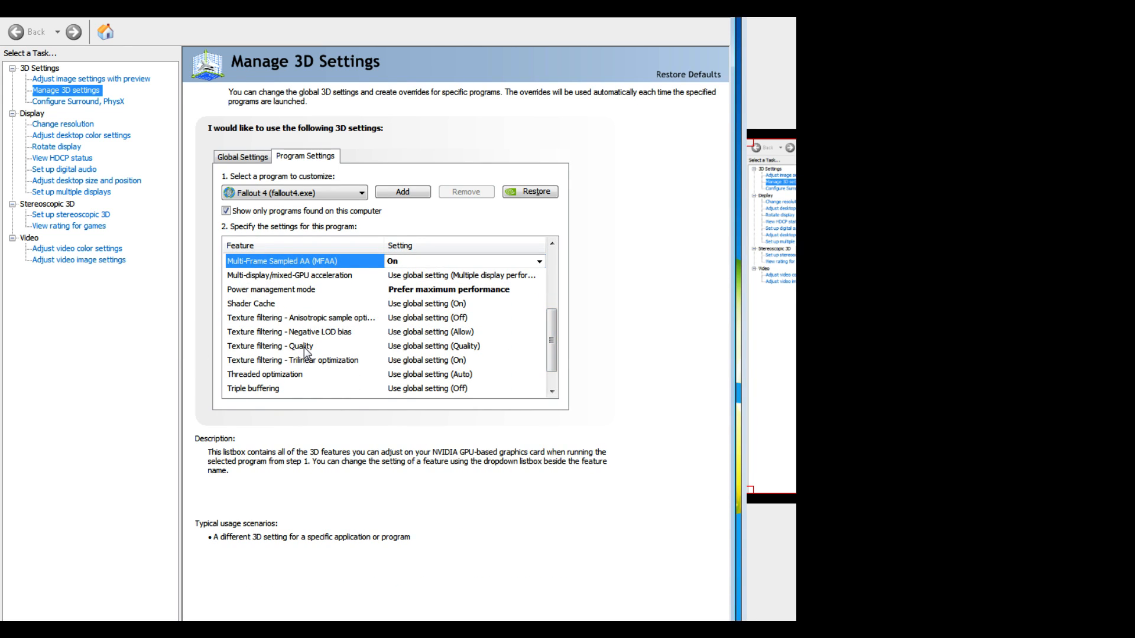
click(539, 347)
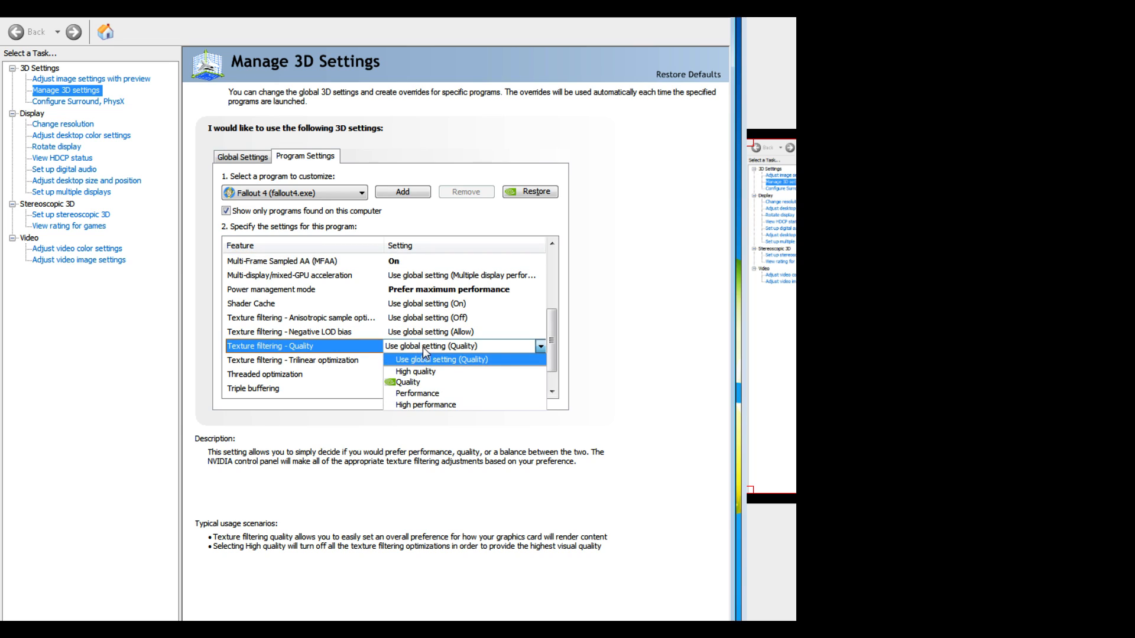
click(415, 371)
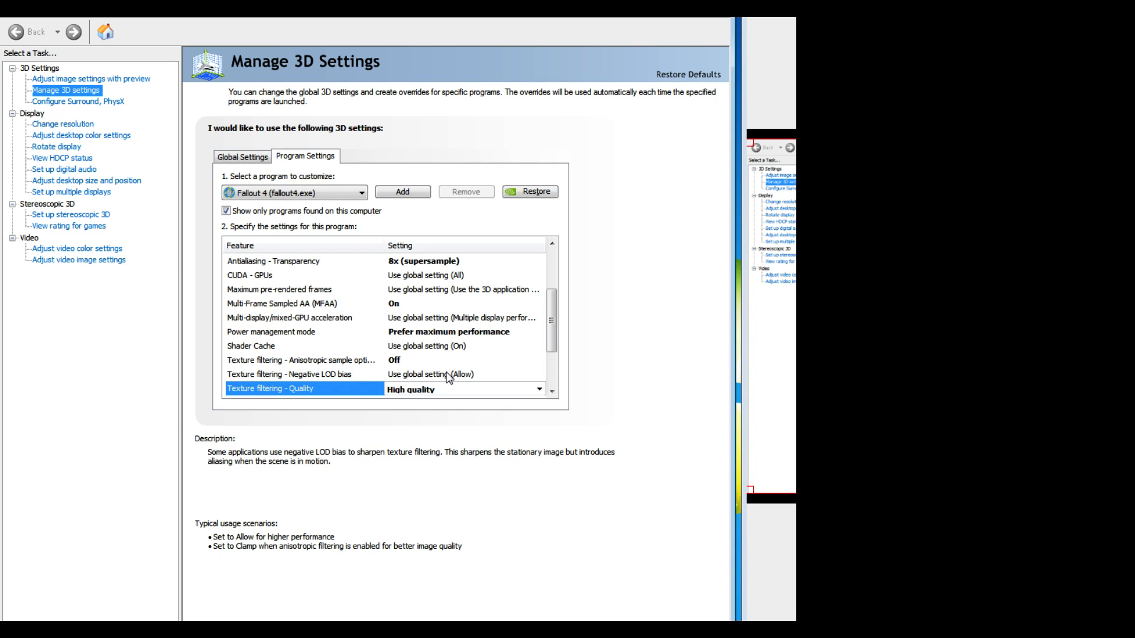
scroll(down, 3)
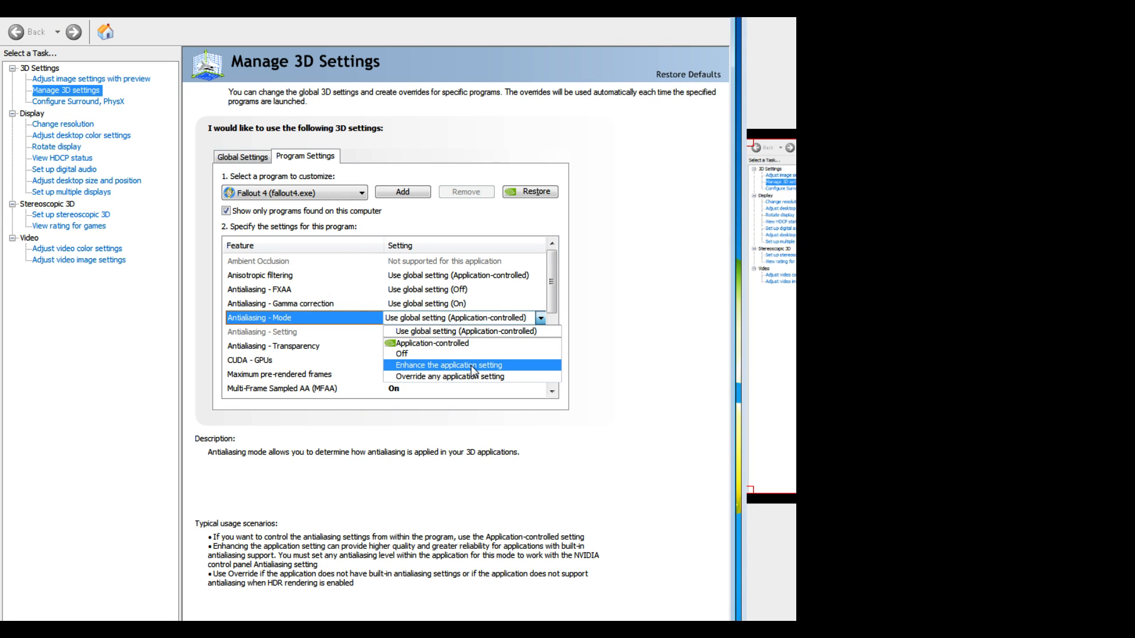
Set antialiasing to Enhance the application setting at 8x and negative LOD bias to Clamp.
click(447, 365)
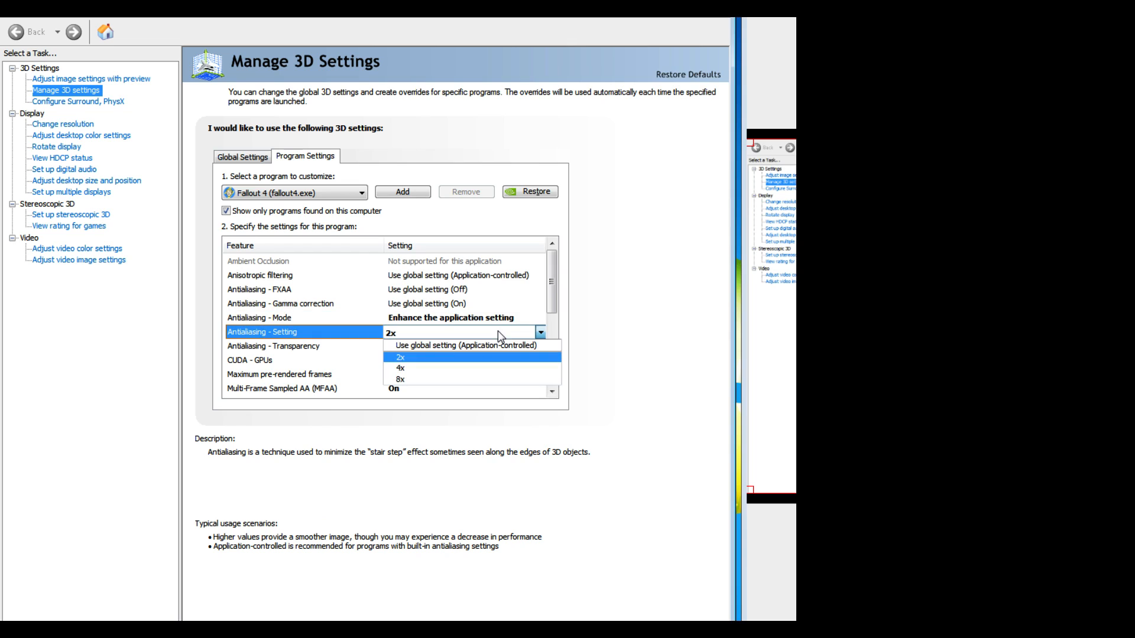
click(398, 379)
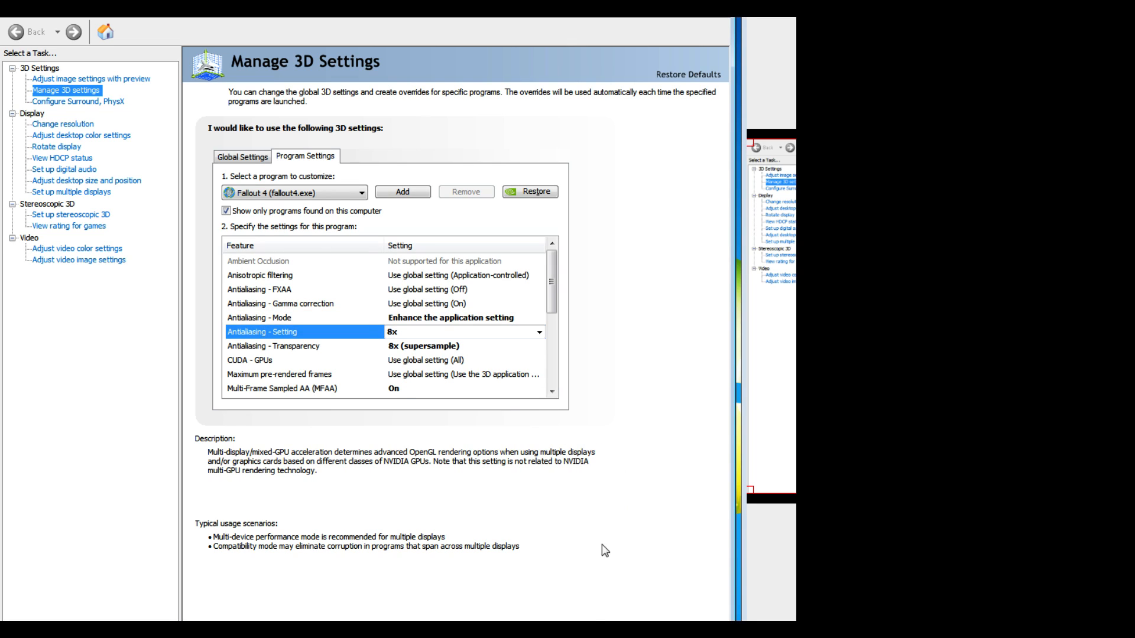
mouse_move(624, 592)
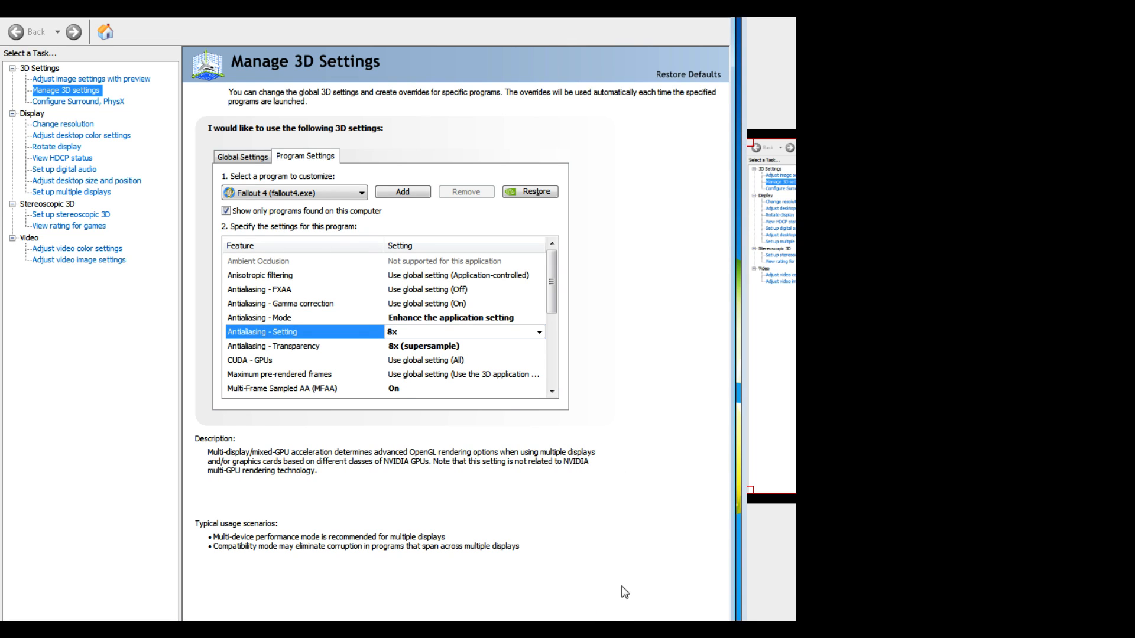
mouse_move(558, 289)
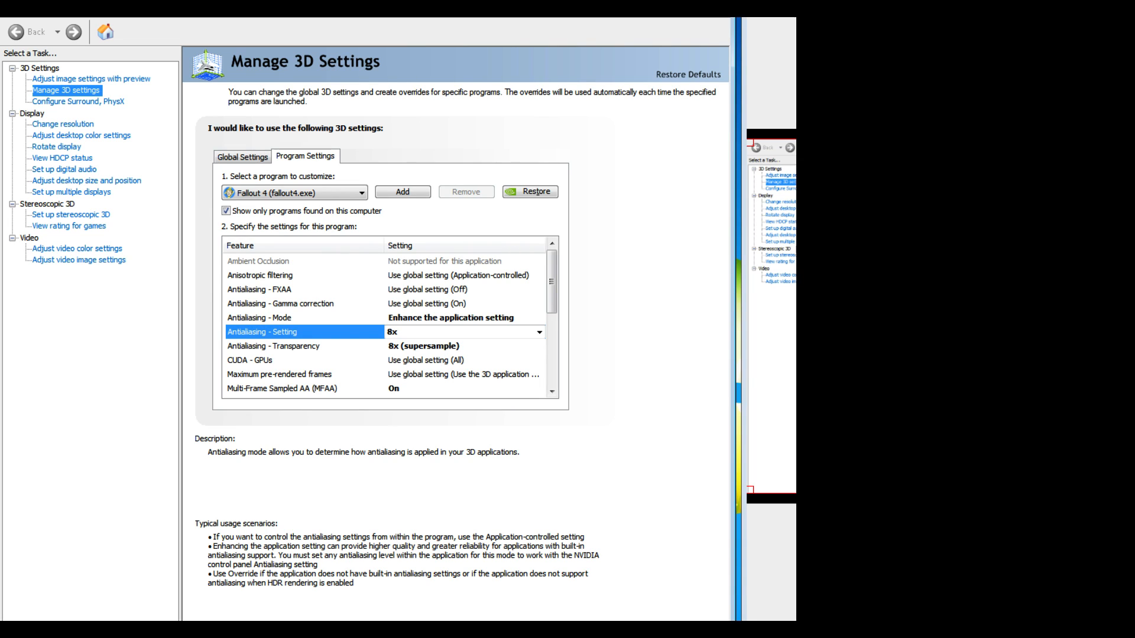
scroll(down, 3)
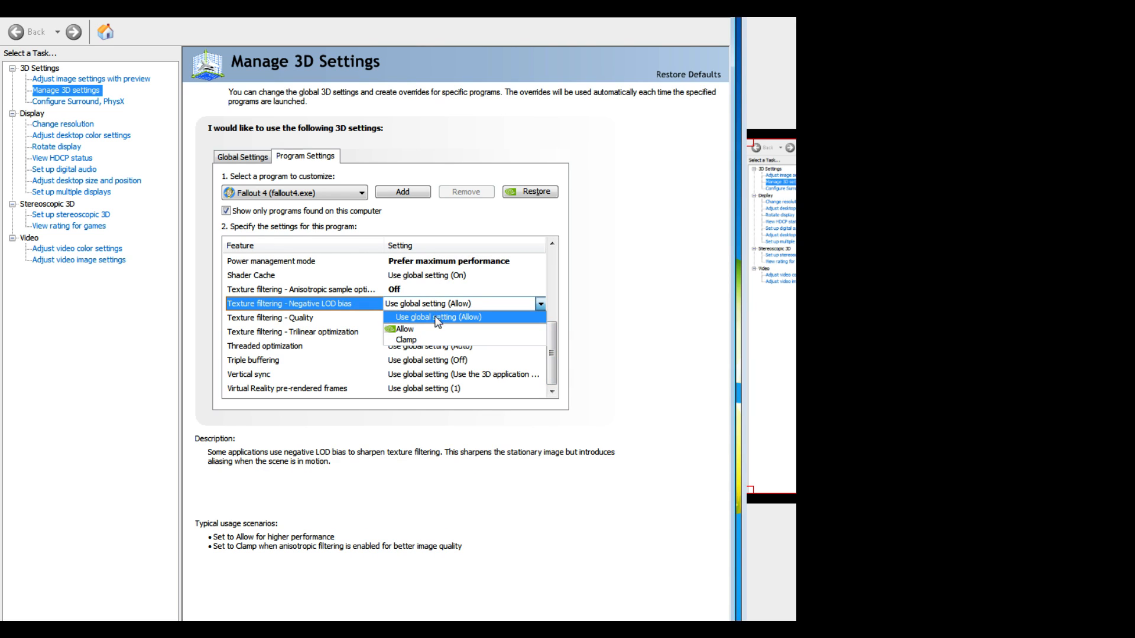
mouse_move(430, 339)
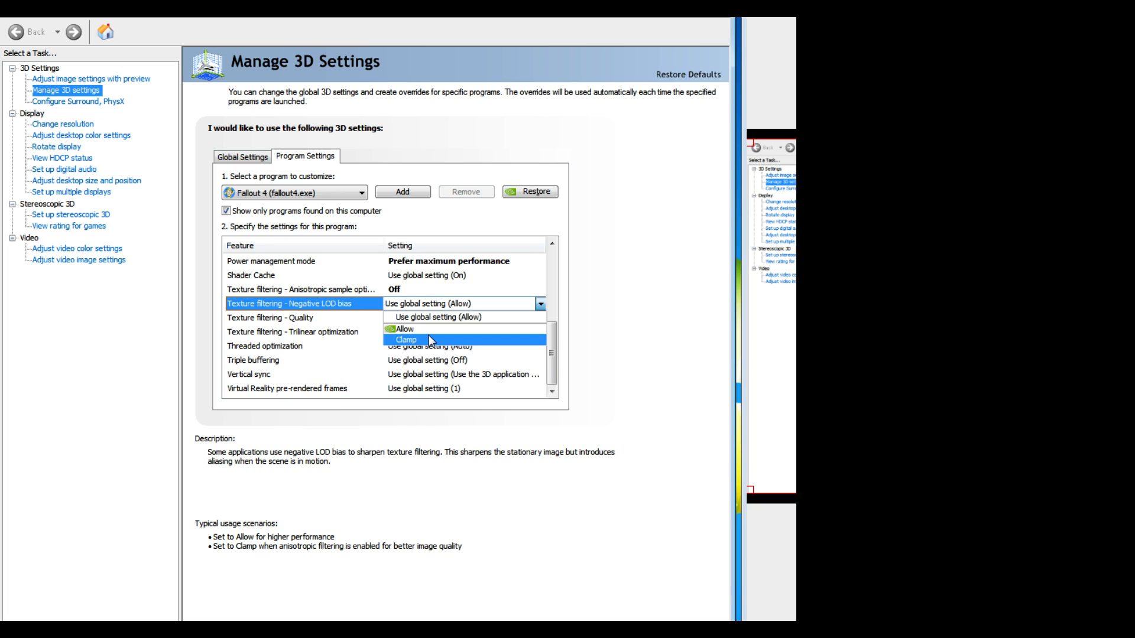
click(405, 339)
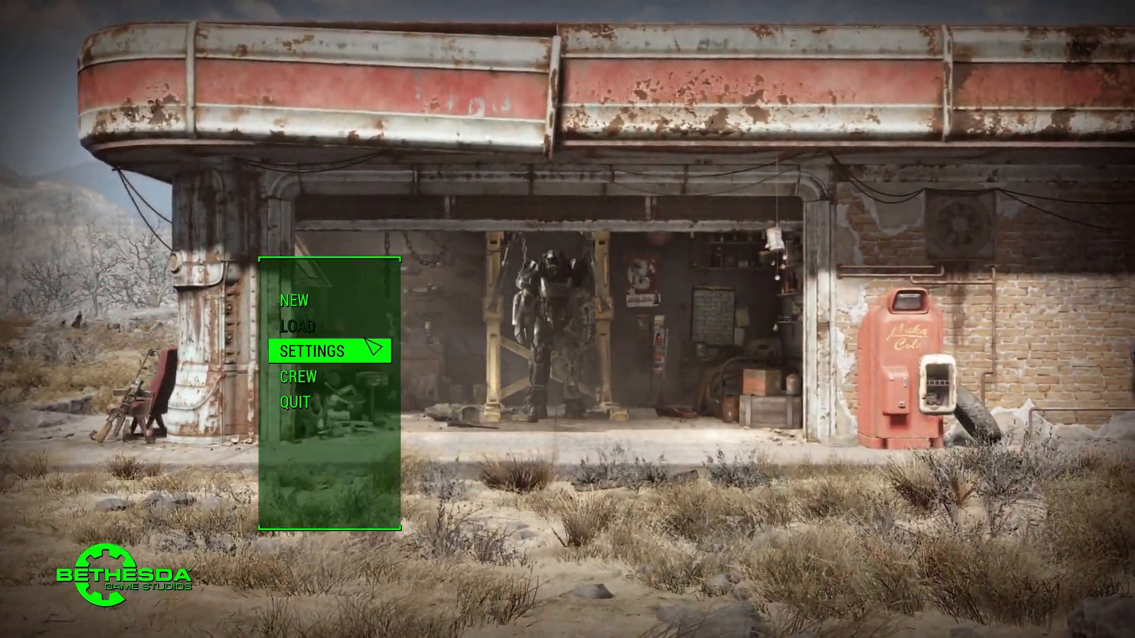
mouse_move(330, 301)
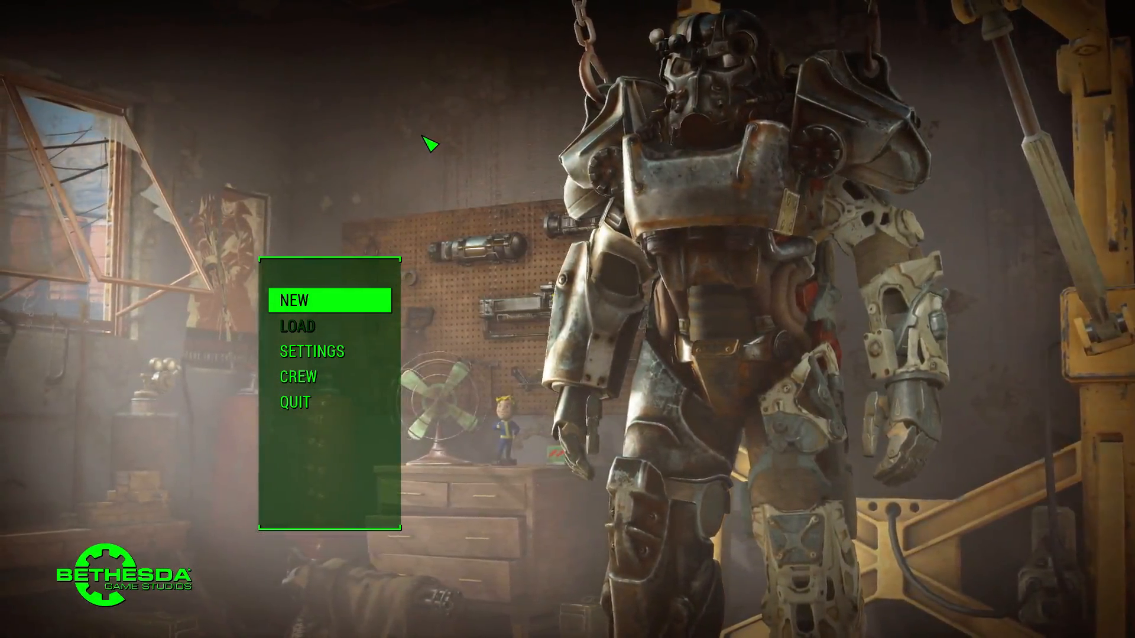
mouse_move(296, 402)
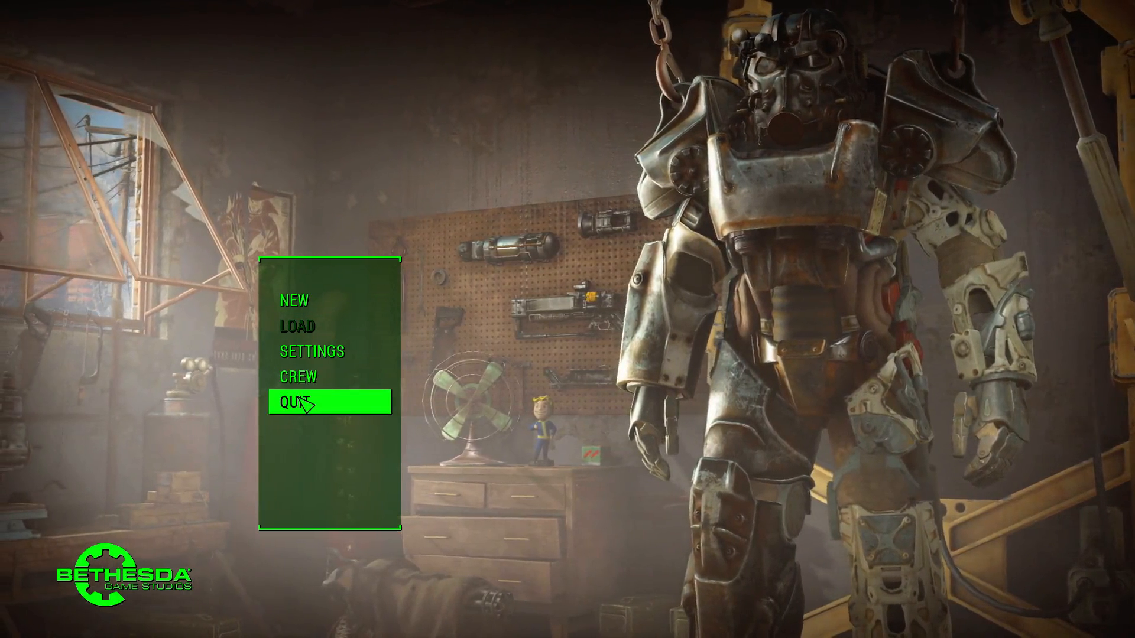
Choose Quit on Fallout 4's main menu to bring up the quit-to-desktop prompt.
click(297, 401)
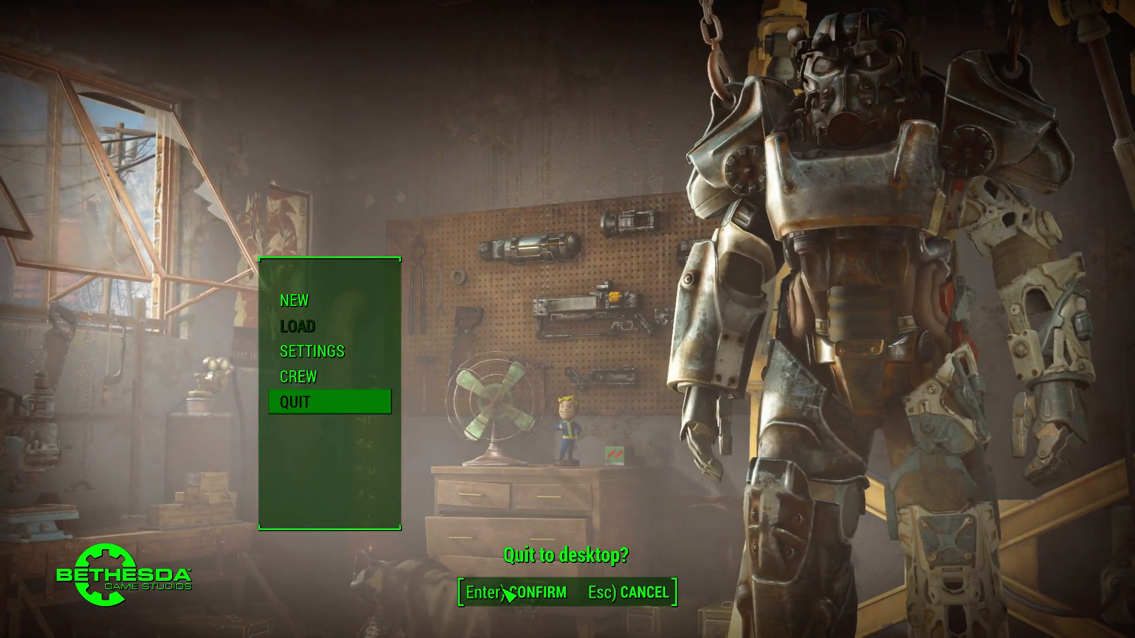